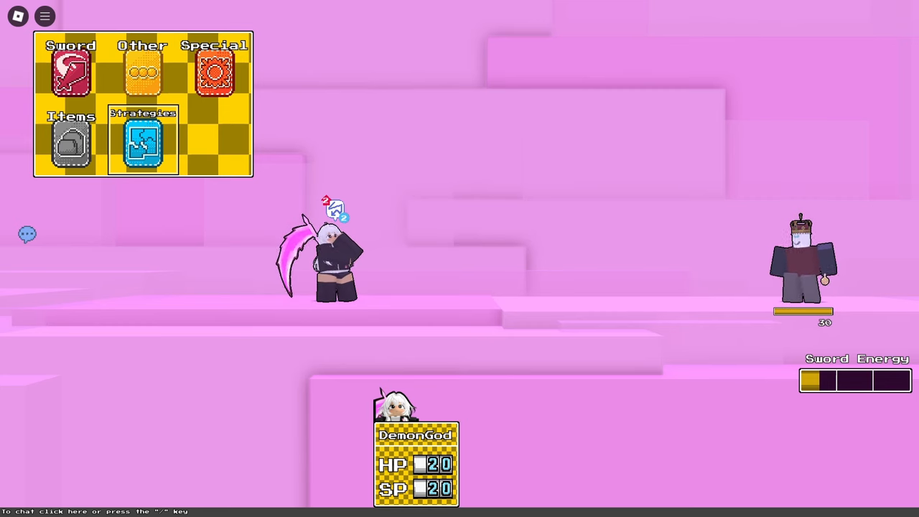
pyautogui.moveTo(448, 280)
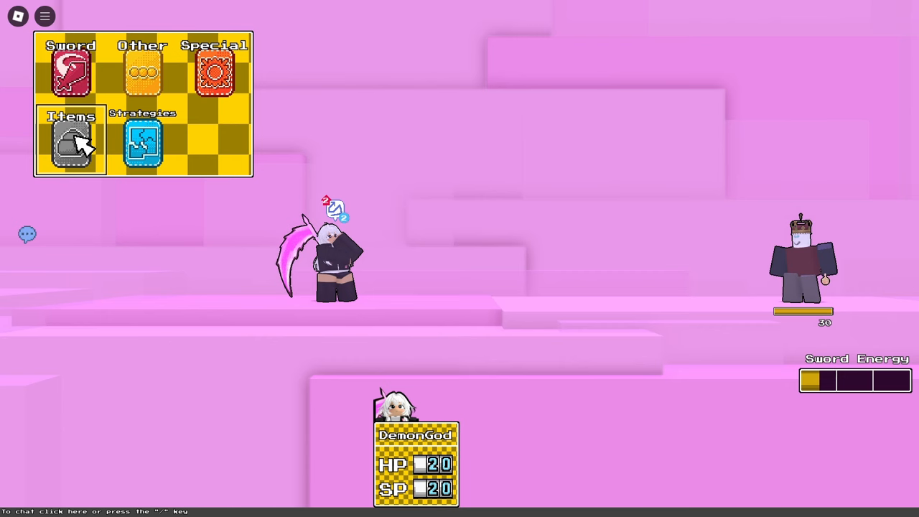
# Step: Play the Call: Cruel King item card so the battle log reports nobody joined
pyautogui.click(70, 142)
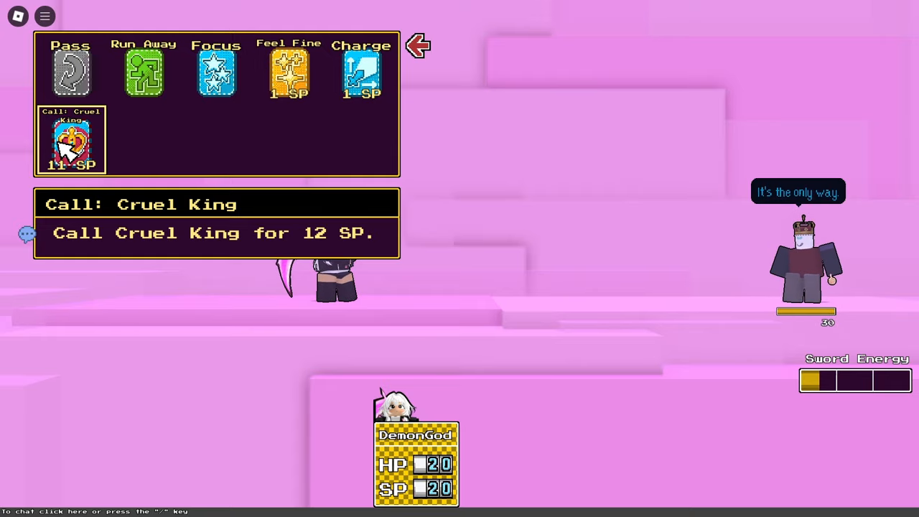
pyautogui.click(71, 141)
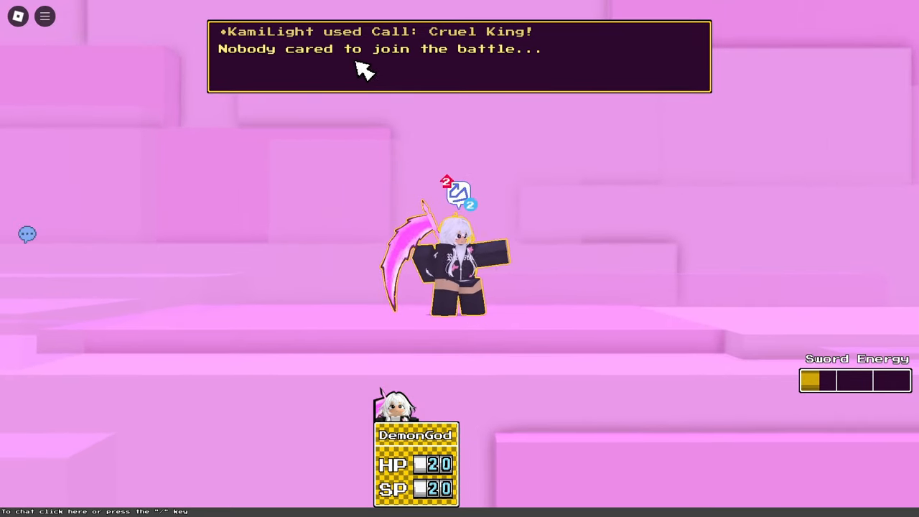